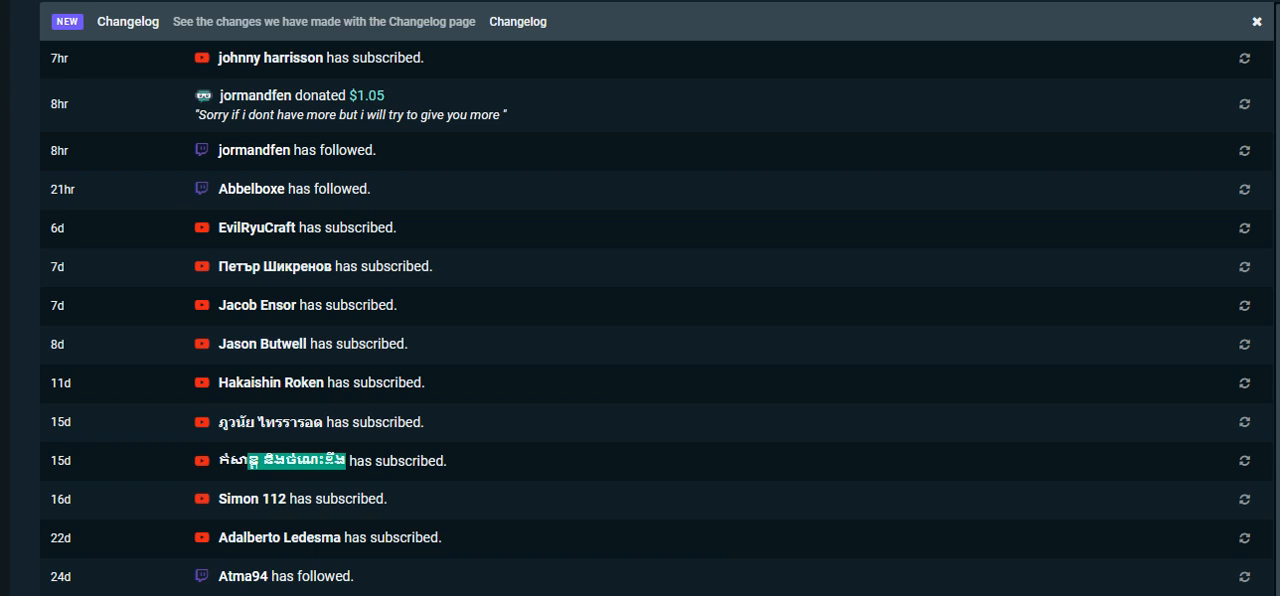
Step: Open the copy menu on the Khmer subscriber name in the activity feed
{"action": "right_click", "coordinate": [282, 460]}
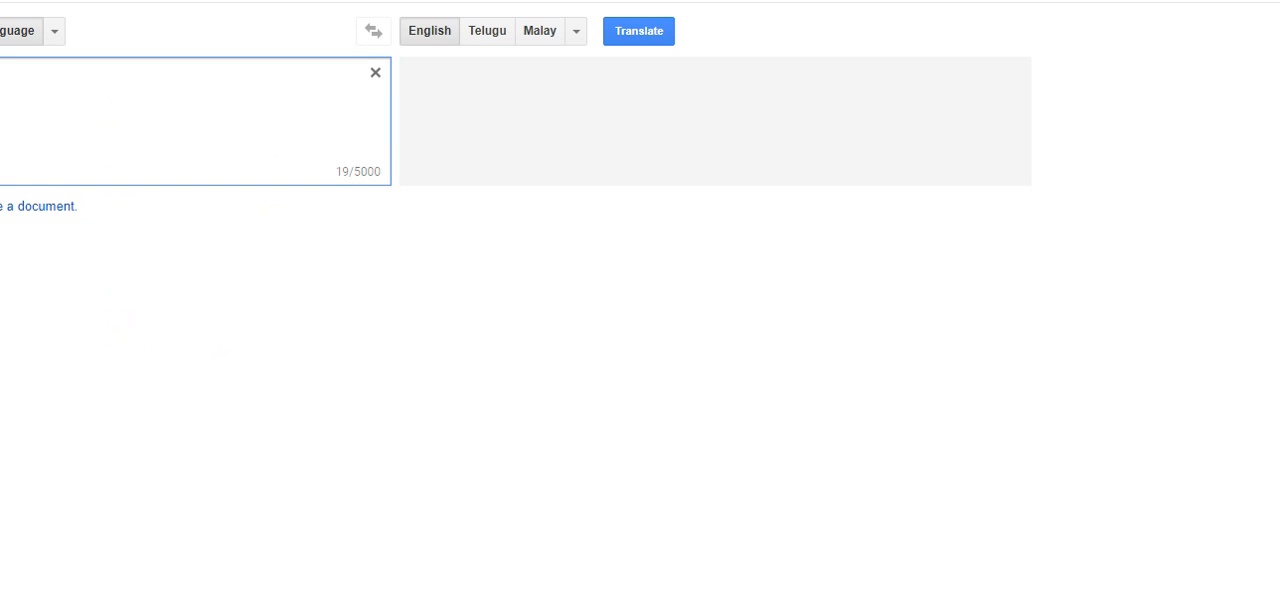
Step: Translate the Khmer name to English ('Entertainment and knowledge') and open copy options on the Thai name
{"action": "left_click", "coordinate": [638, 30]}
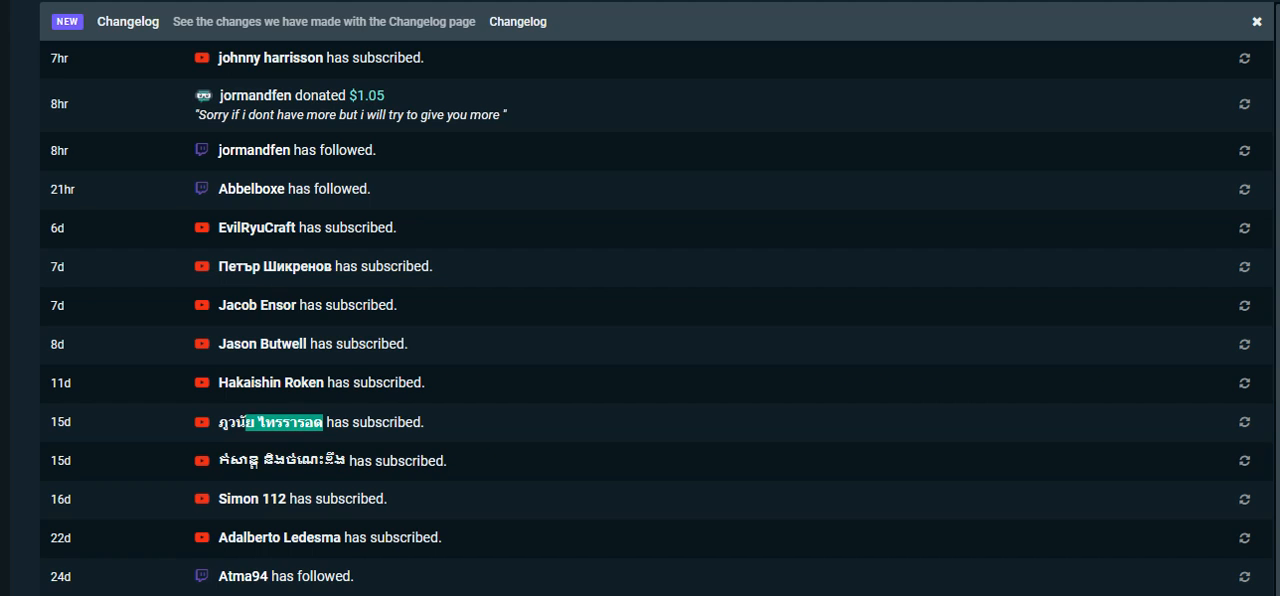
{"action": "right_click", "coordinate": [285, 421]}
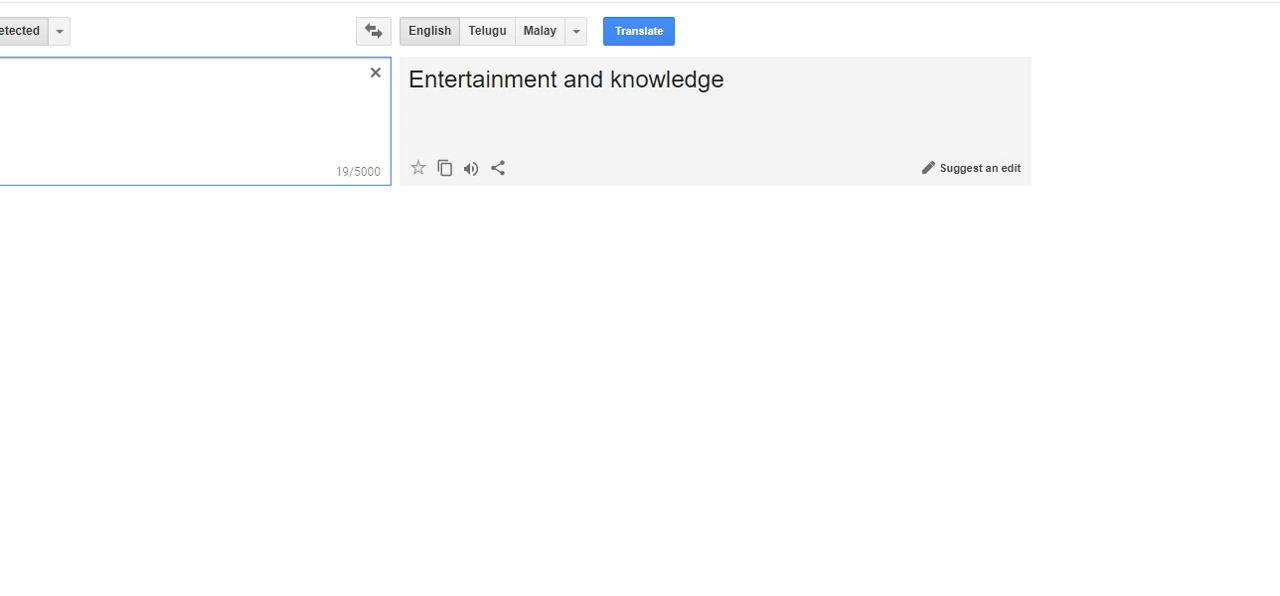
{"action": "right_click", "coordinate": [100, 120]}
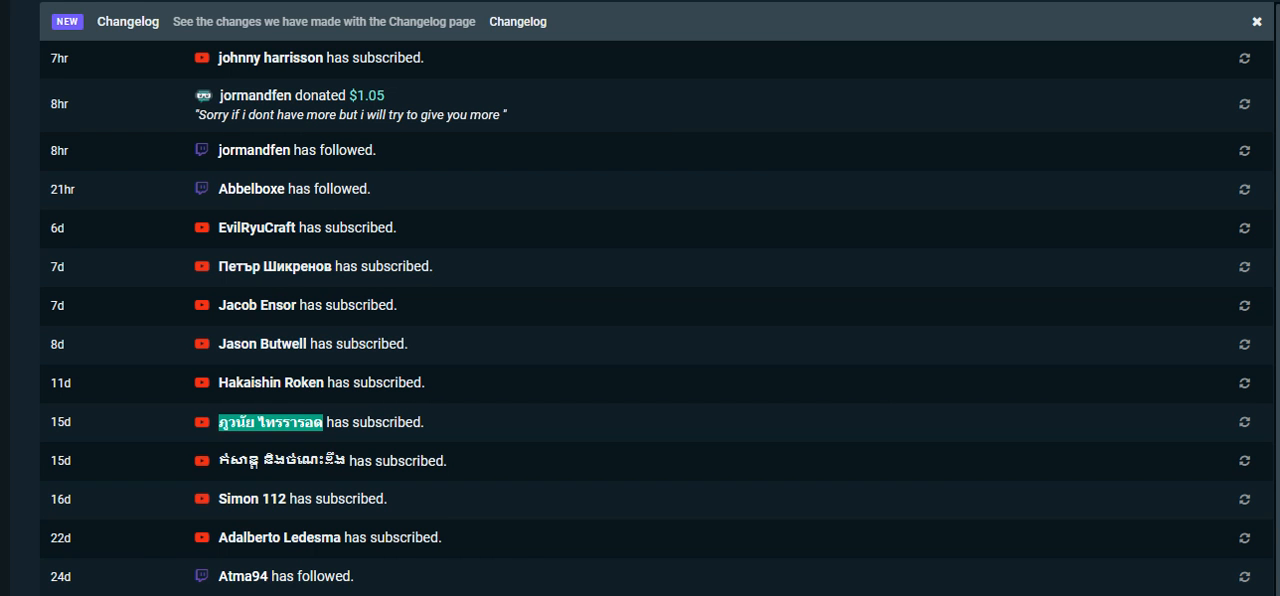
{"action": "right_click", "coordinate": [270, 382]}
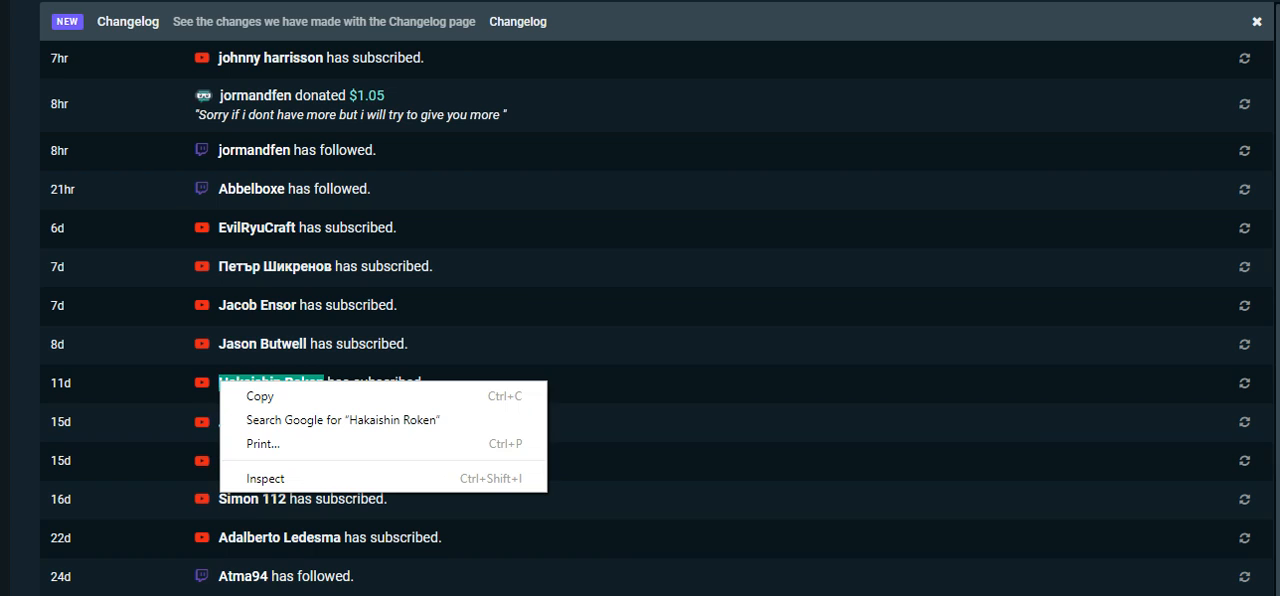